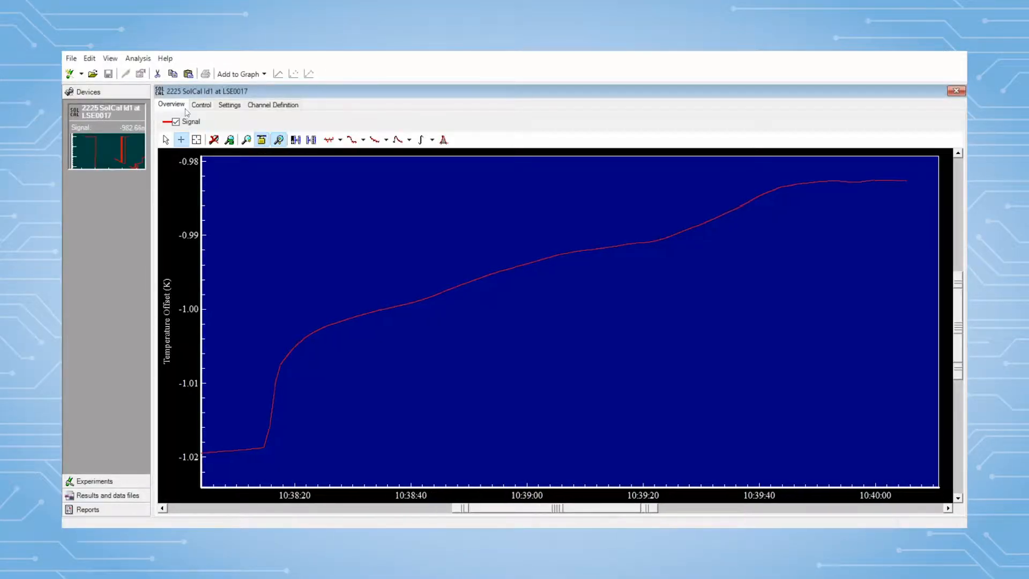
Step: Enter 500 in the Control tab's Desired RPM field and apply it as the stirrer speed
{"action": "left_click", "coordinate": [201, 105]}
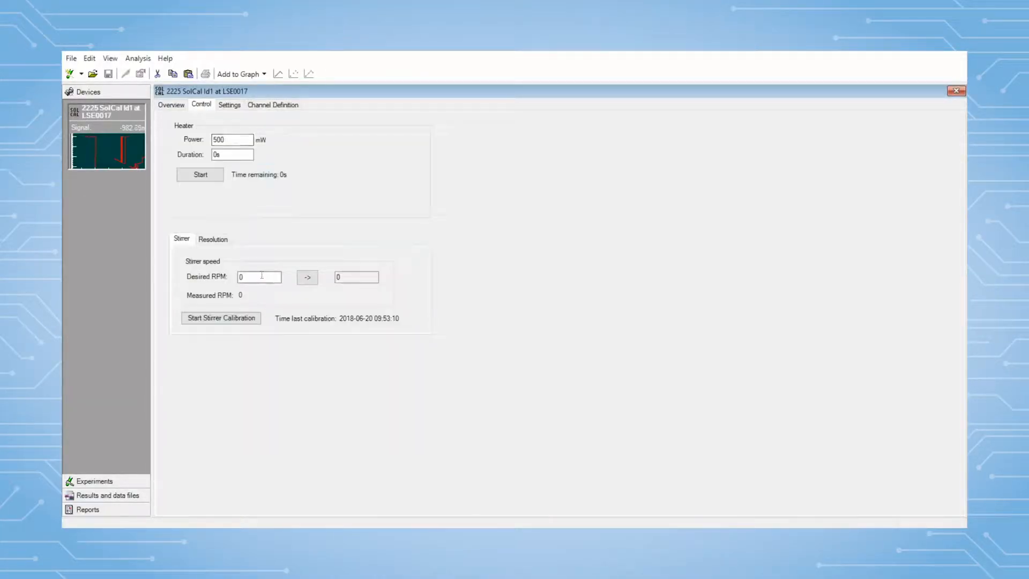
{"action": "type", "text": "50"}
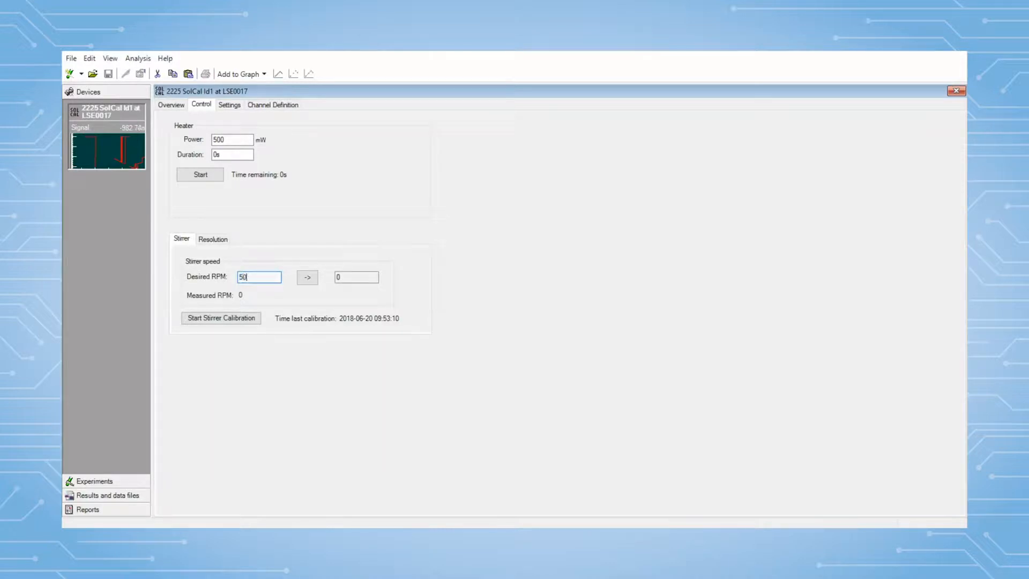
{"action": "left_click", "coordinate": [307, 276]}
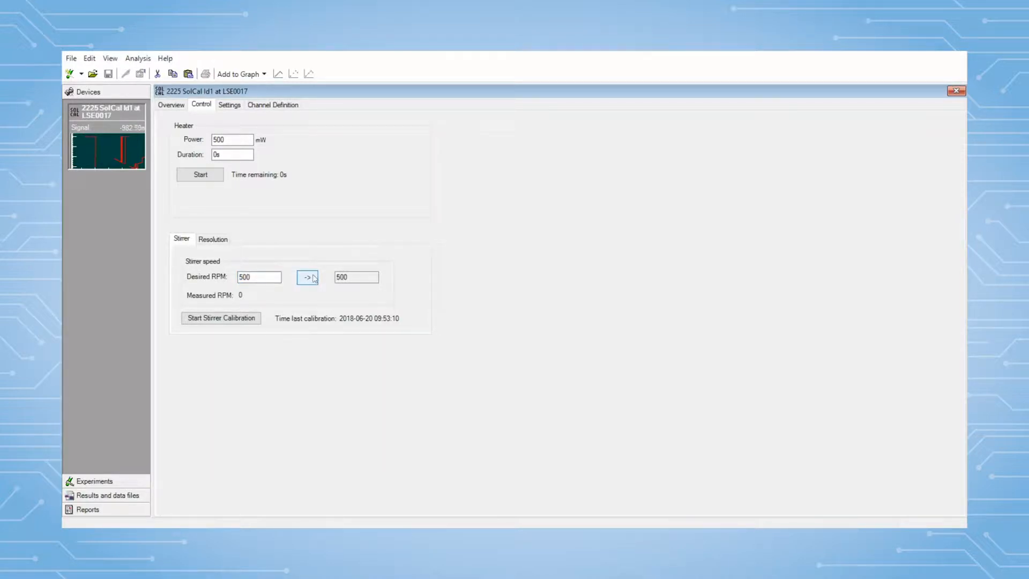
{"action": "left_click", "coordinate": [69, 73]}
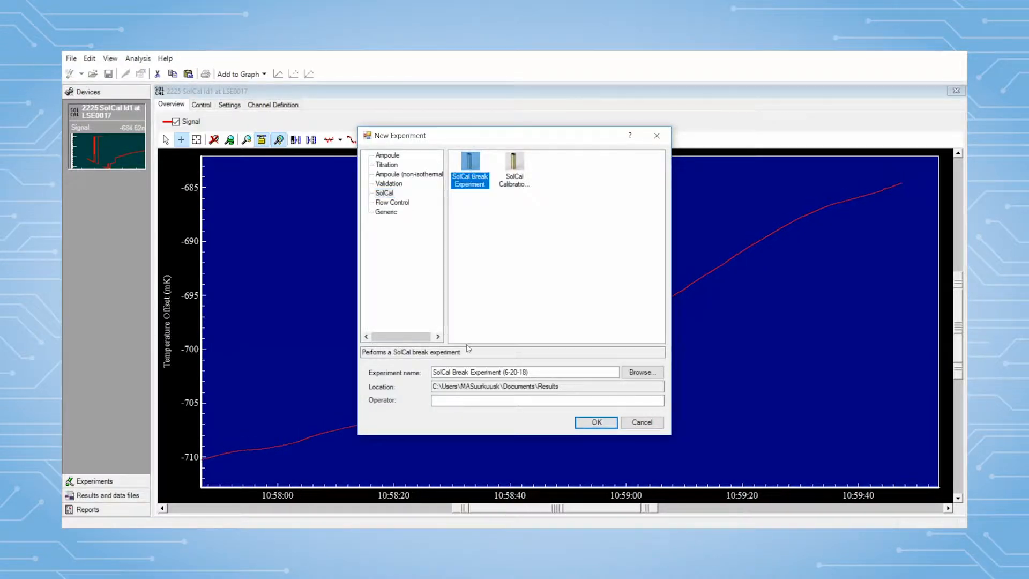
Step: Fill in the operator and confirm the new SolCal Break Experiment (6-20-18)
{"action": "type", "text": "m"}
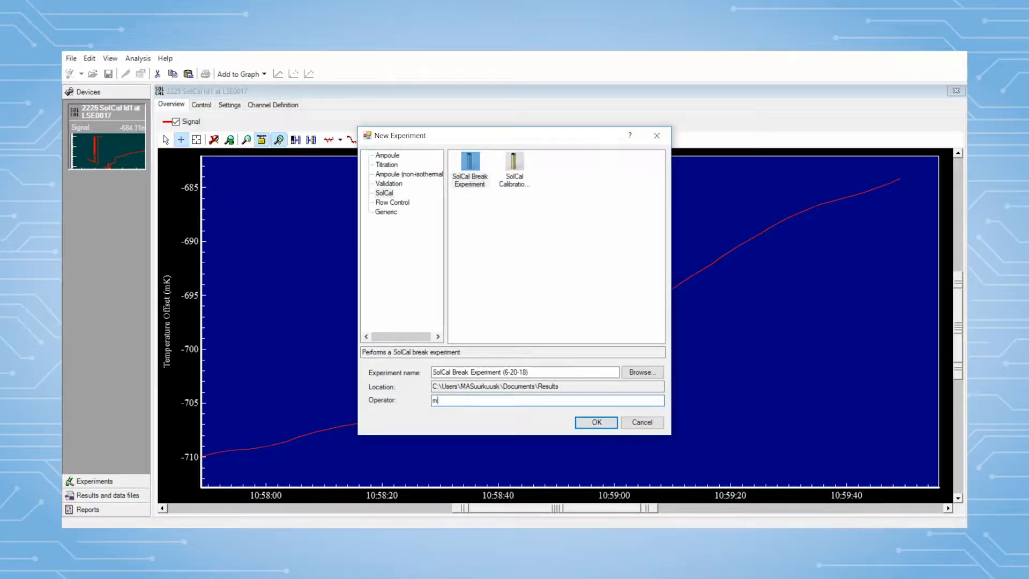
{"action": "left_click", "coordinate": [595, 422]}
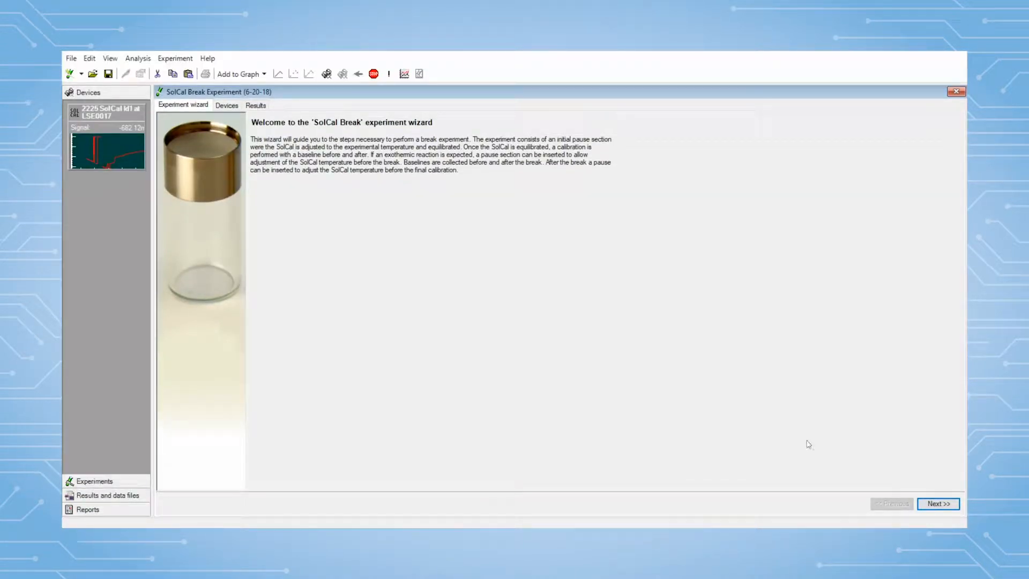
Step: Select the 2225 SolCal device and move past the welcome and experiment information pages
{"action": "left_click", "coordinate": [939, 504]}
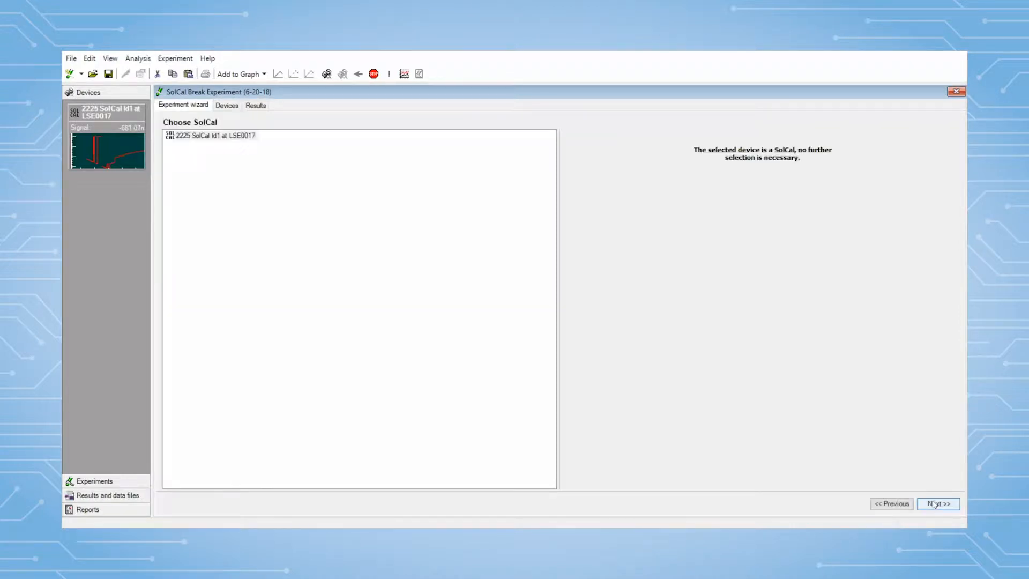
{"action": "left_click", "coordinate": [210, 135]}
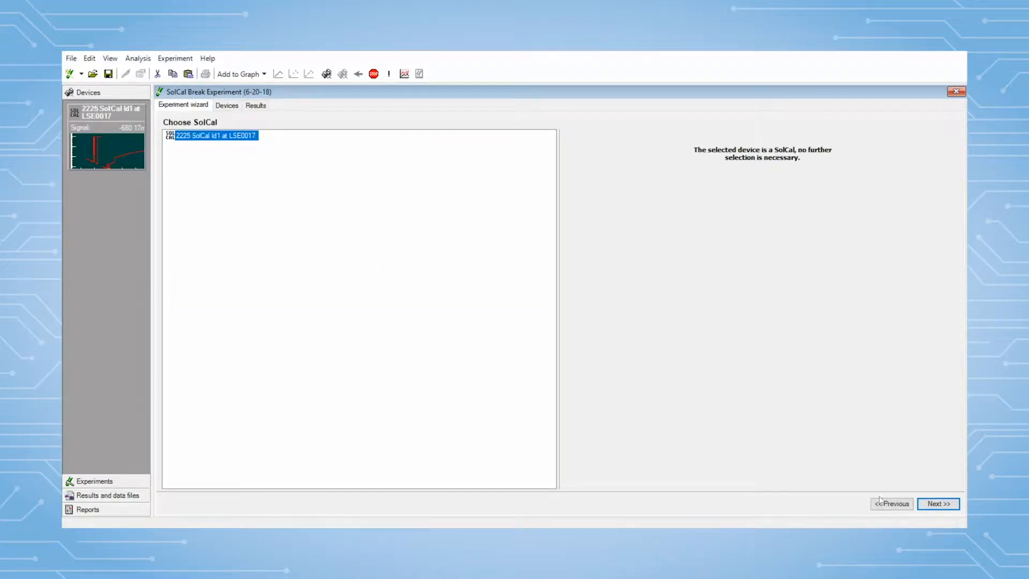
{"action": "left_click", "coordinate": [939, 504]}
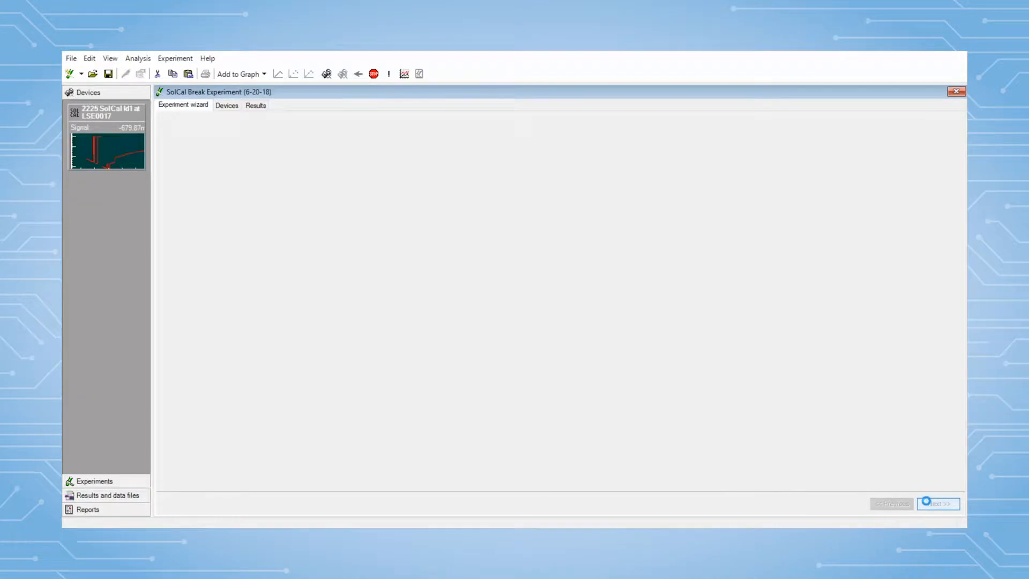
{"action": "left_click", "coordinate": [938, 503]}
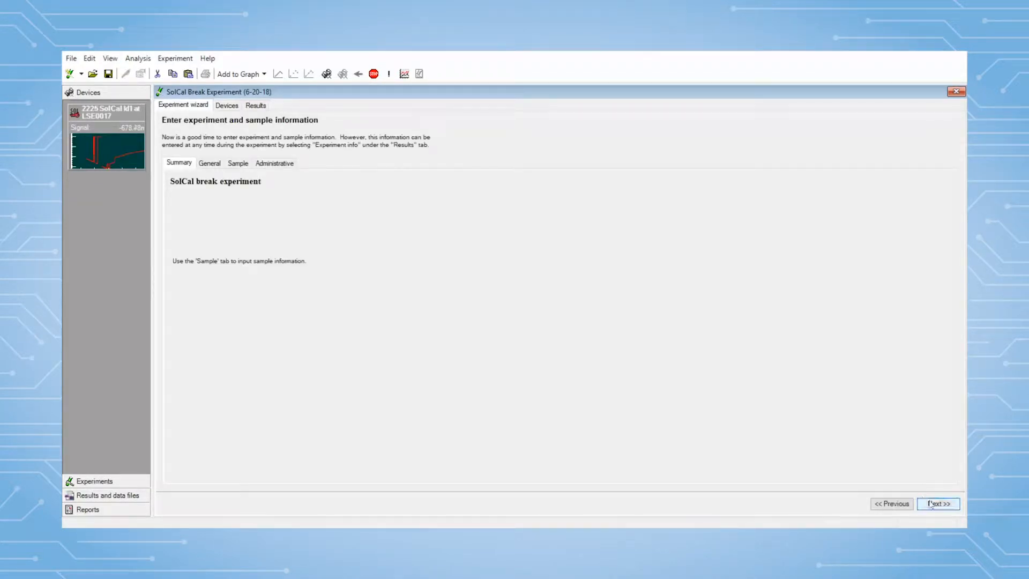
{"action": "left_click", "coordinate": [937, 504]}
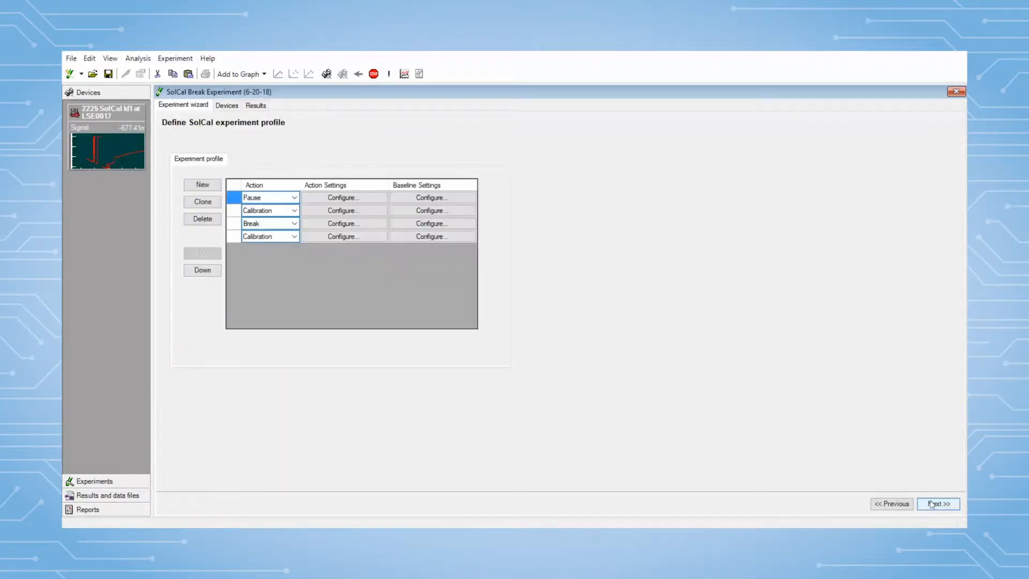
Step: Configure the first calibration at 120 J
{"action": "left_click", "coordinate": [342, 210]}
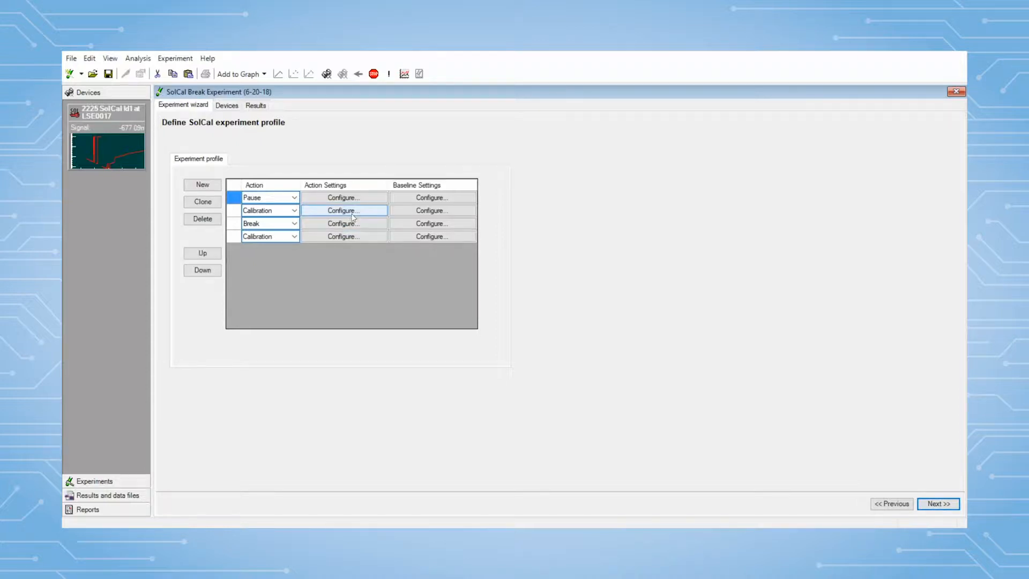
{"action": "left_click", "coordinate": [342, 210]}
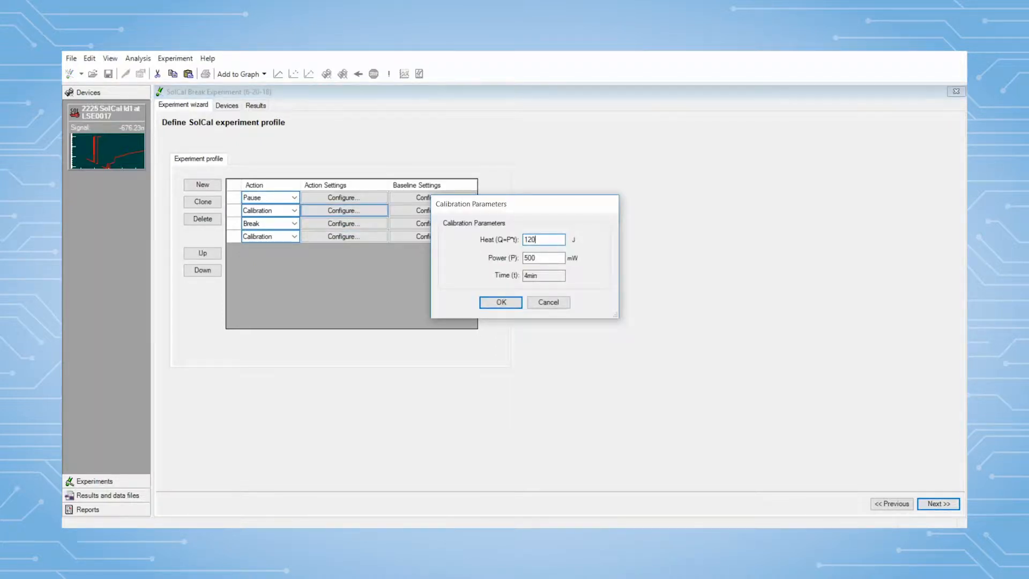
{"action": "left_click", "coordinate": [500, 302]}
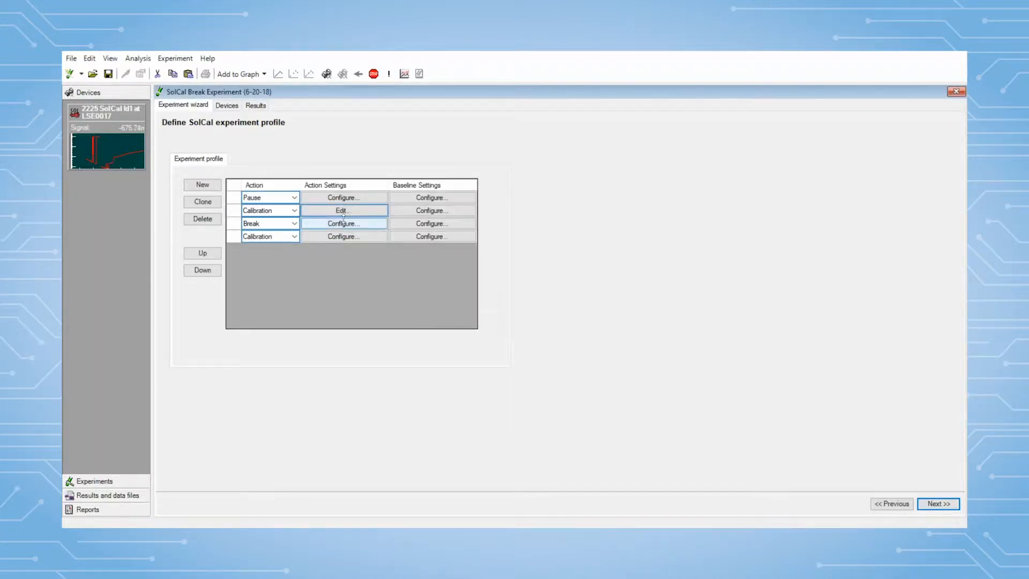
Step: Set the break's post-break waiting time to 5 minutes
{"action": "left_click", "coordinate": [342, 223]}
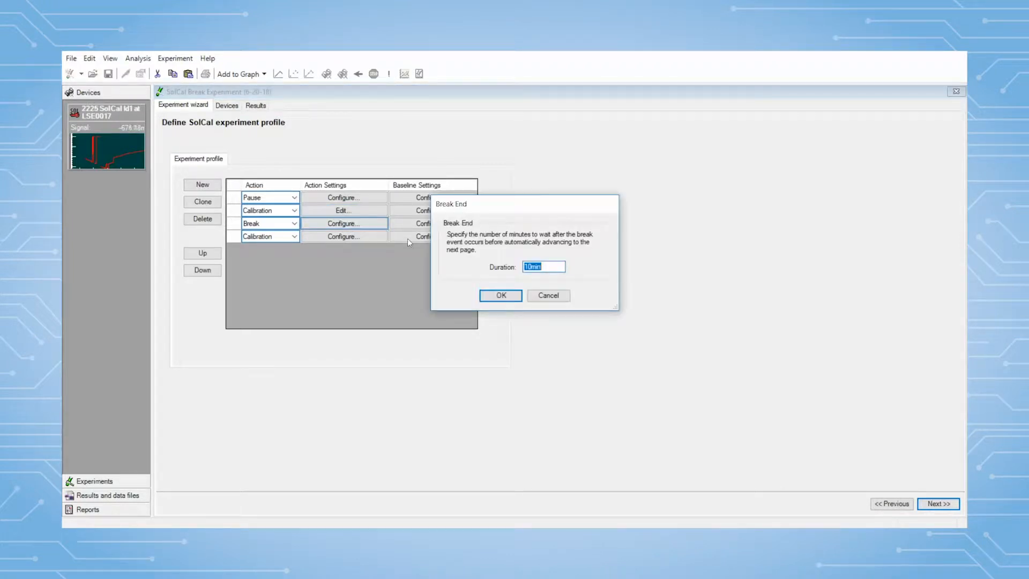
{"action": "type", "text": "5m"}
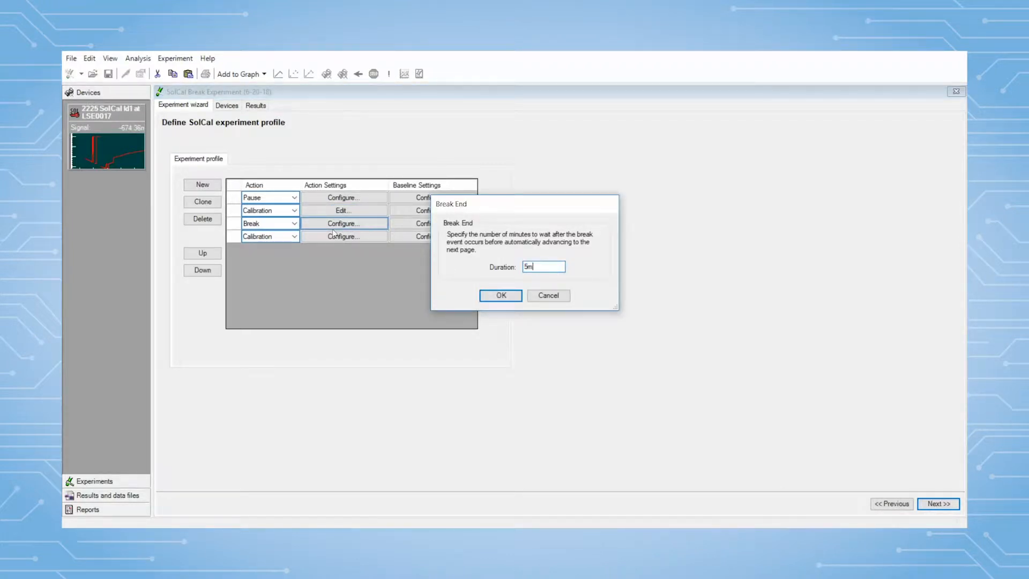
{"action": "left_click", "coordinate": [500, 295]}
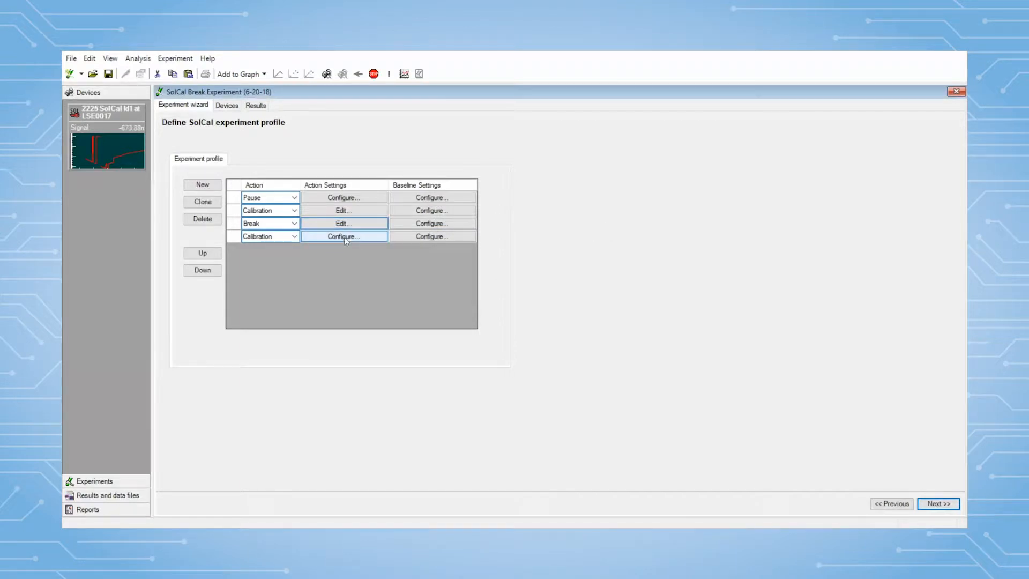
Step: Configure the second calibration at 12 J and advance past the profile page
{"action": "left_click", "coordinate": [343, 237]}
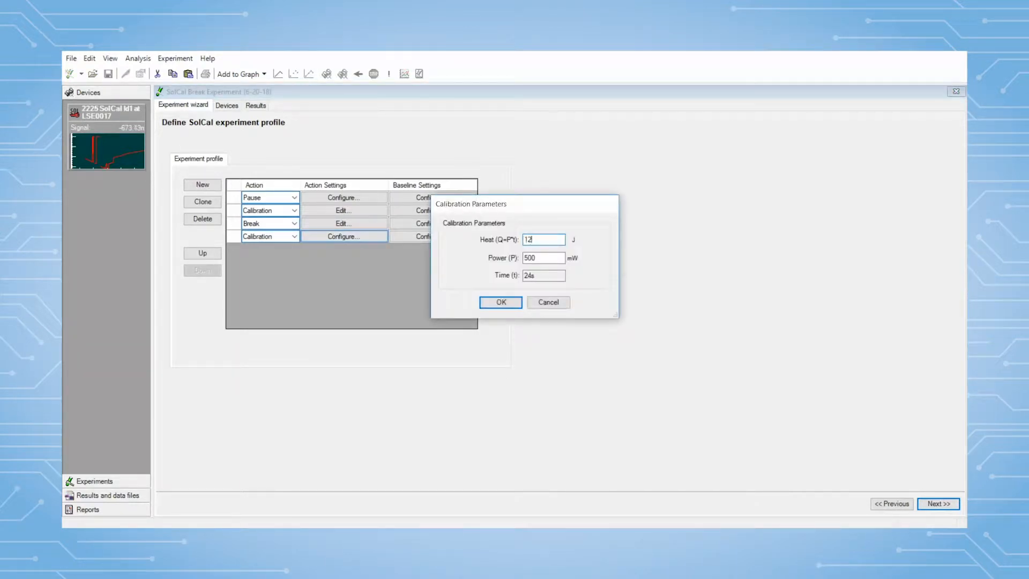
{"action": "left_click", "coordinate": [499, 302]}
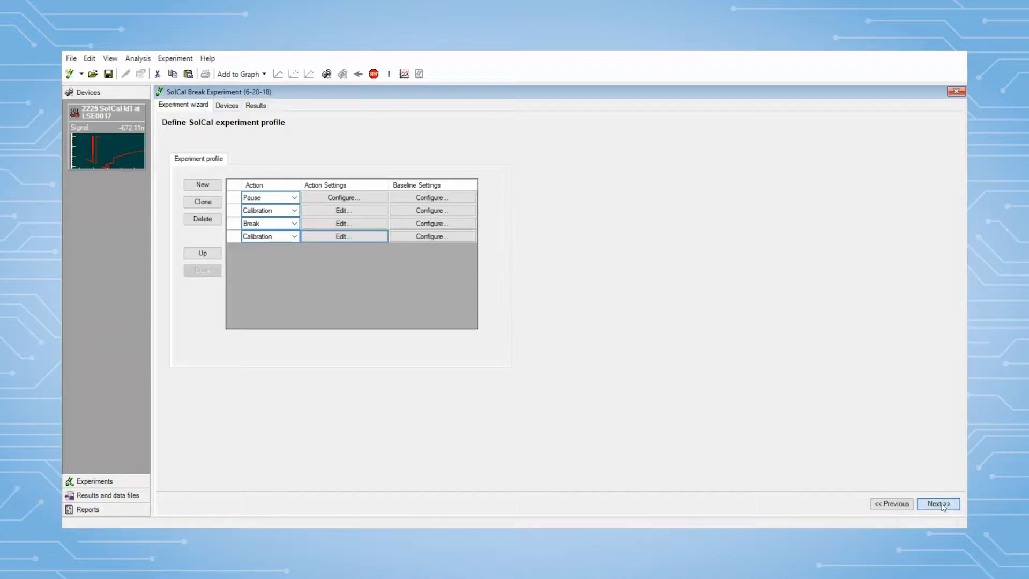
{"action": "left_click", "coordinate": [938, 503]}
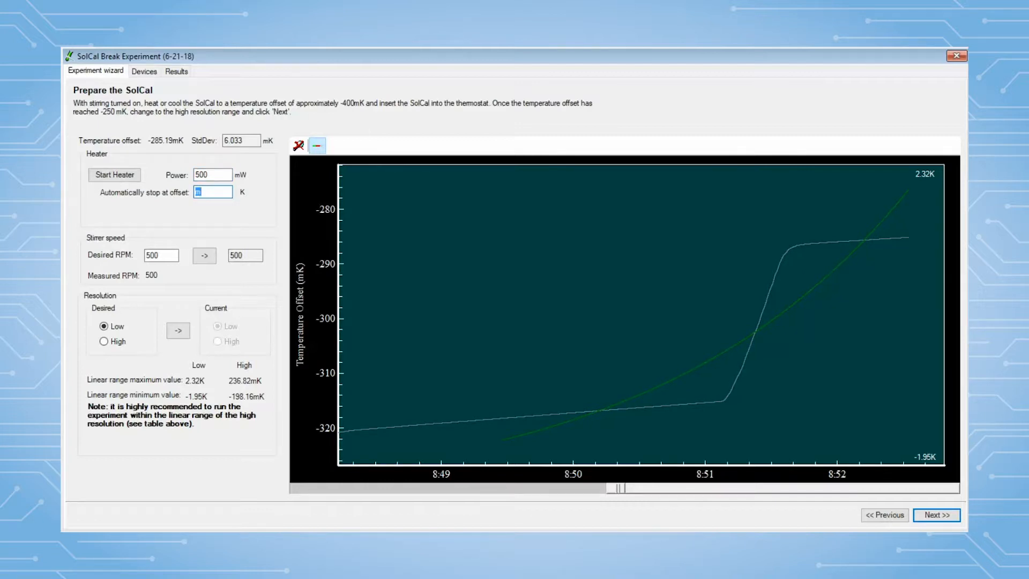
Step: Stop the SolCal heater
{"action": "type", "text": "-250"}
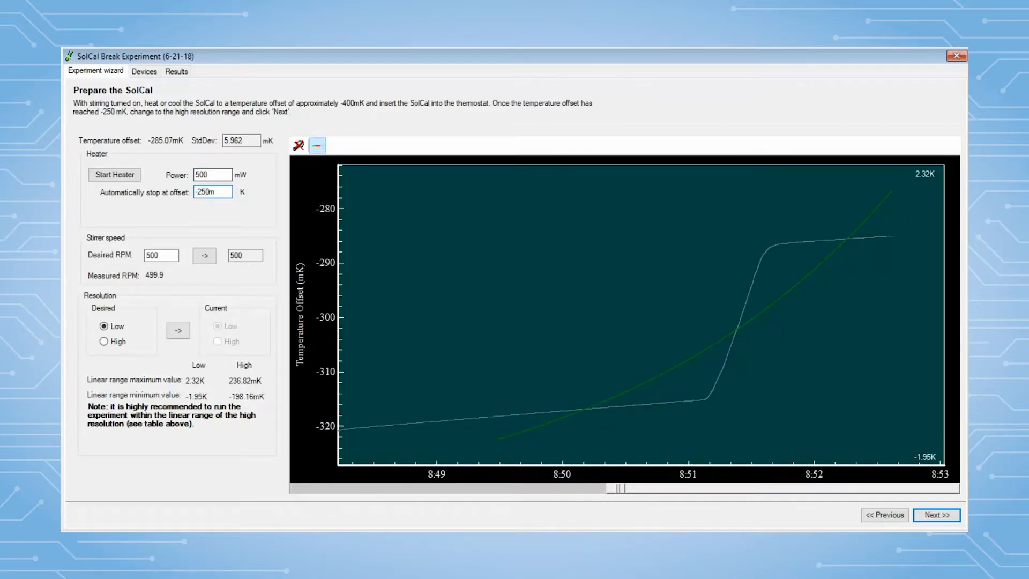
{"action": "left_click", "coordinate": [114, 174]}
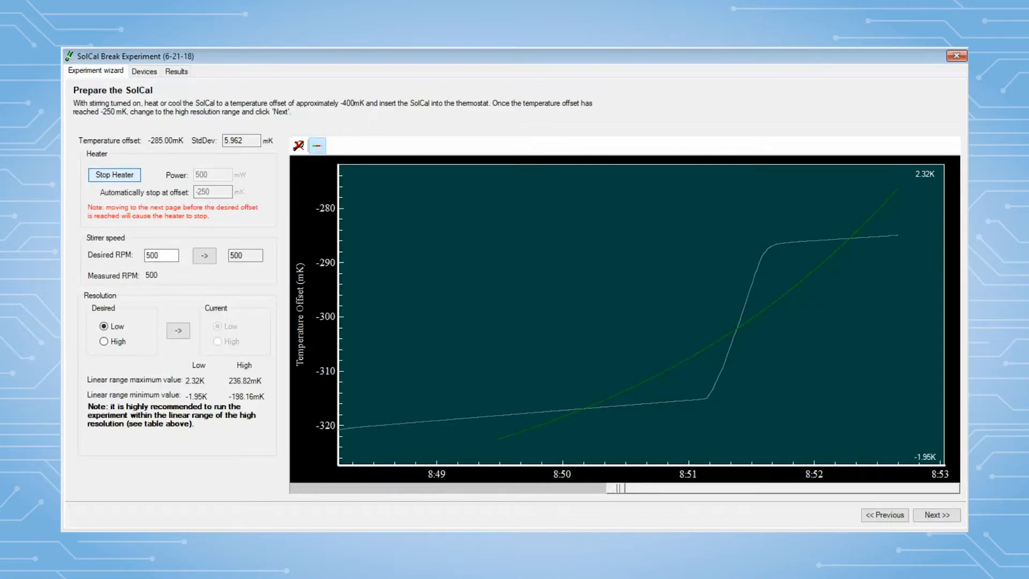
{"action": "left_click", "coordinate": [114, 175]}
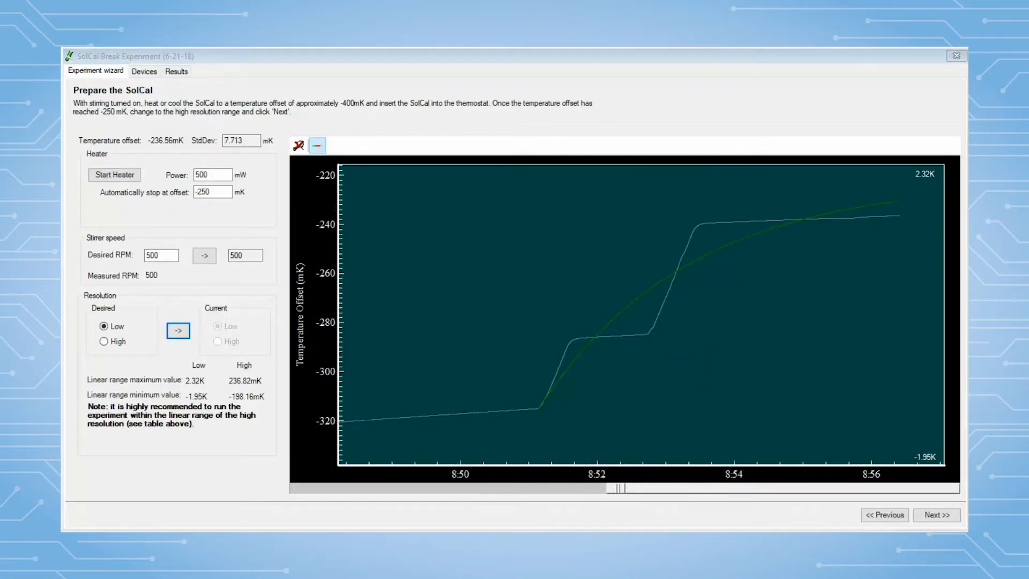
Step: Apply high temperature resolution and advance to the finalize setup page
{"action": "left_click", "coordinate": [103, 342]}
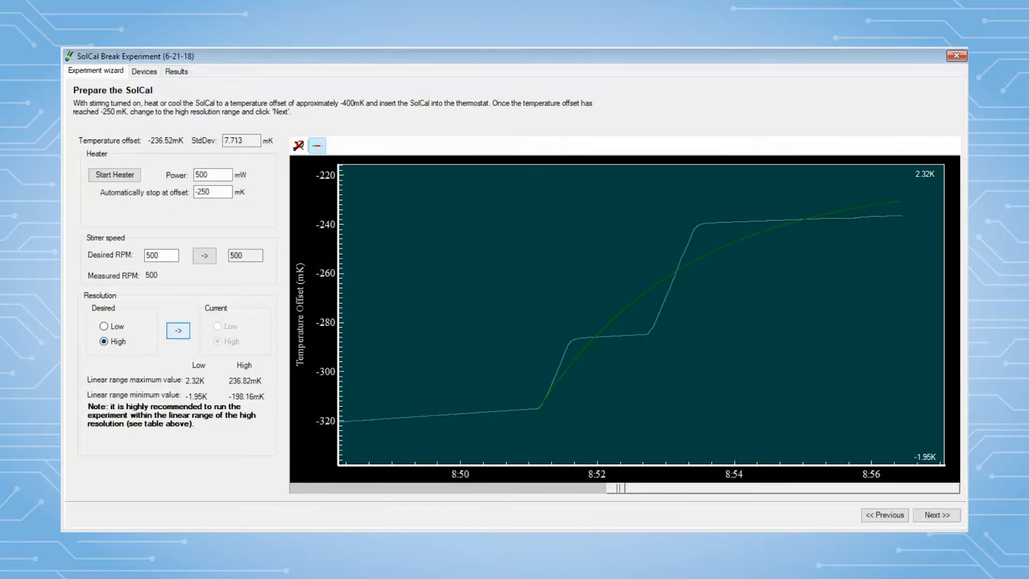
{"action": "left_click", "coordinate": [178, 330]}
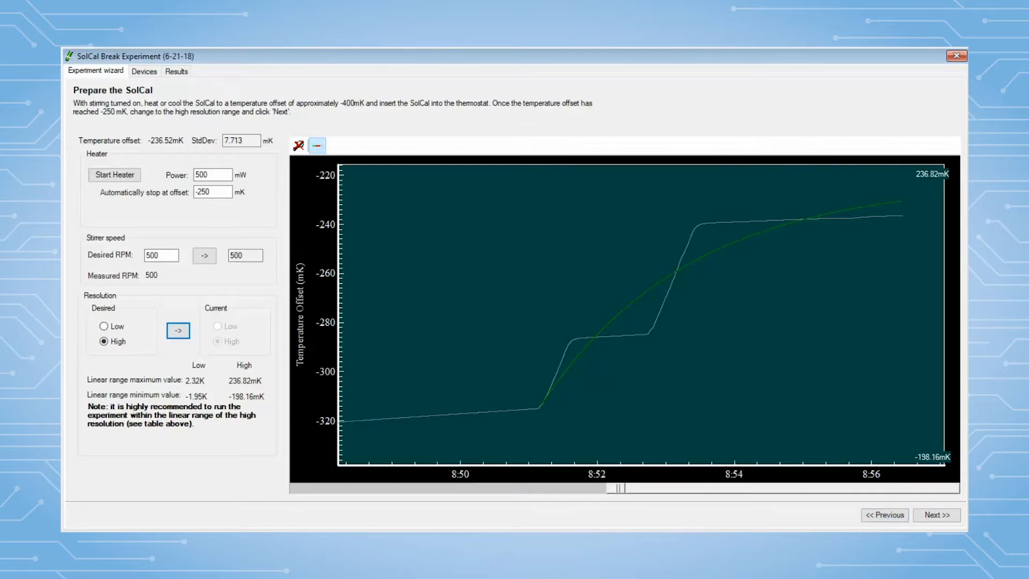
{"action": "left_click", "coordinate": [936, 515]}
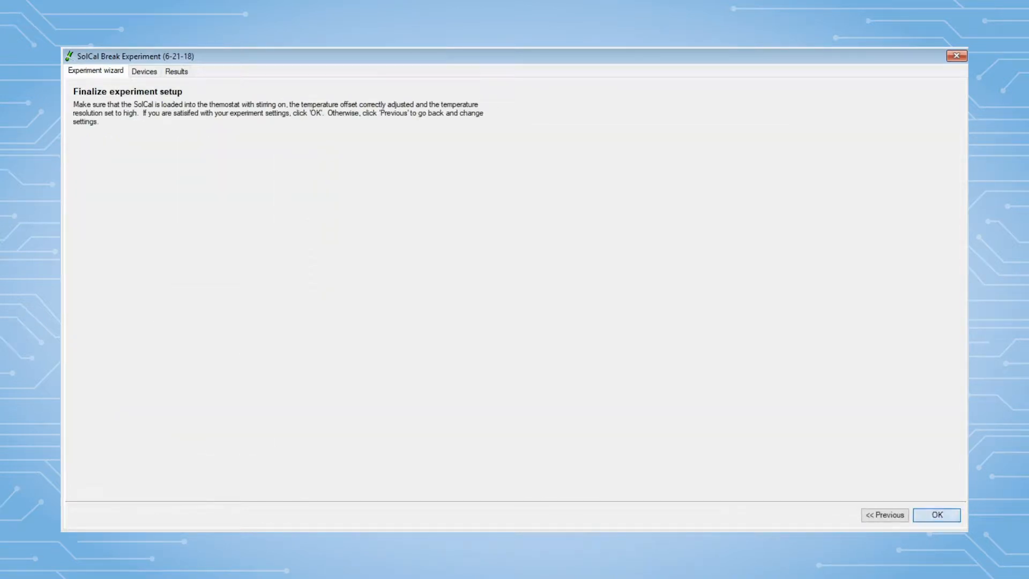
Step: Confirm the finalized setup to start the experiment's pause section
{"action": "left_click", "coordinate": [936, 515]}
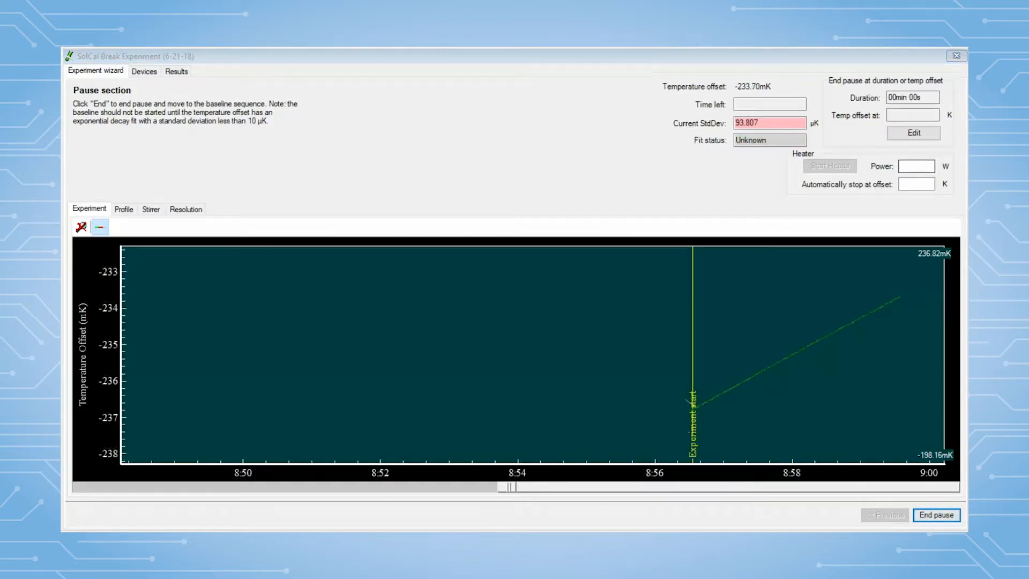
Step: Start the heater at 100 mW with automatic stop at a -220 mK offset
{"action": "type", "text": "m"}
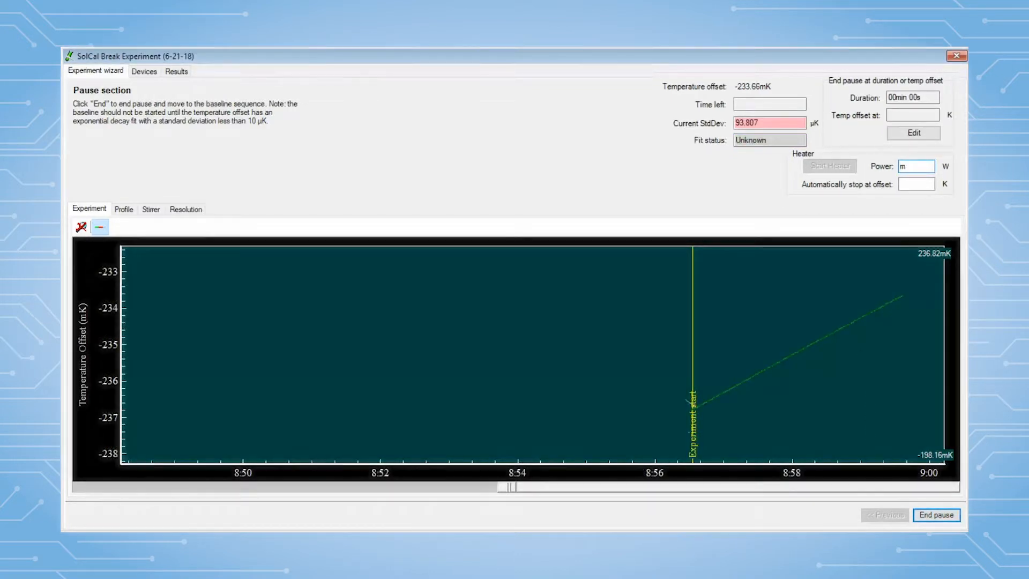
{"action": "type", "text": "100"}
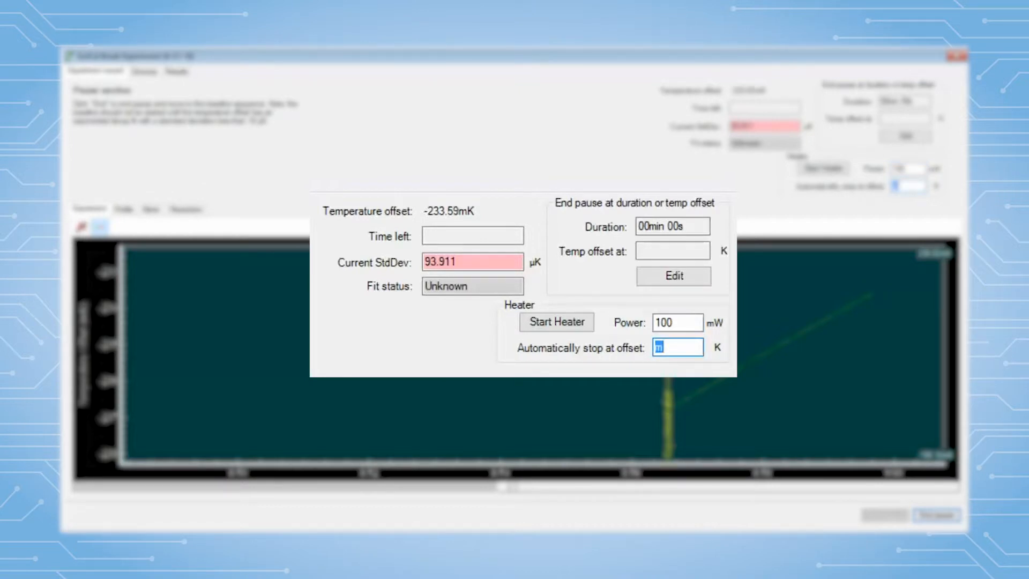
{"action": "type", "text": "-220m"}
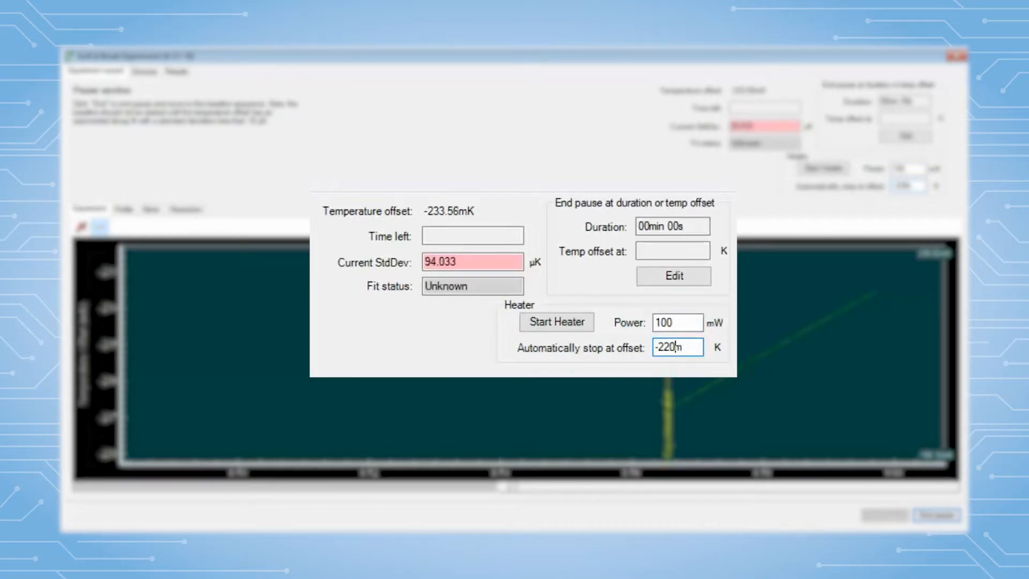
{"action": "left_click", "coordinate": [556, 322]}
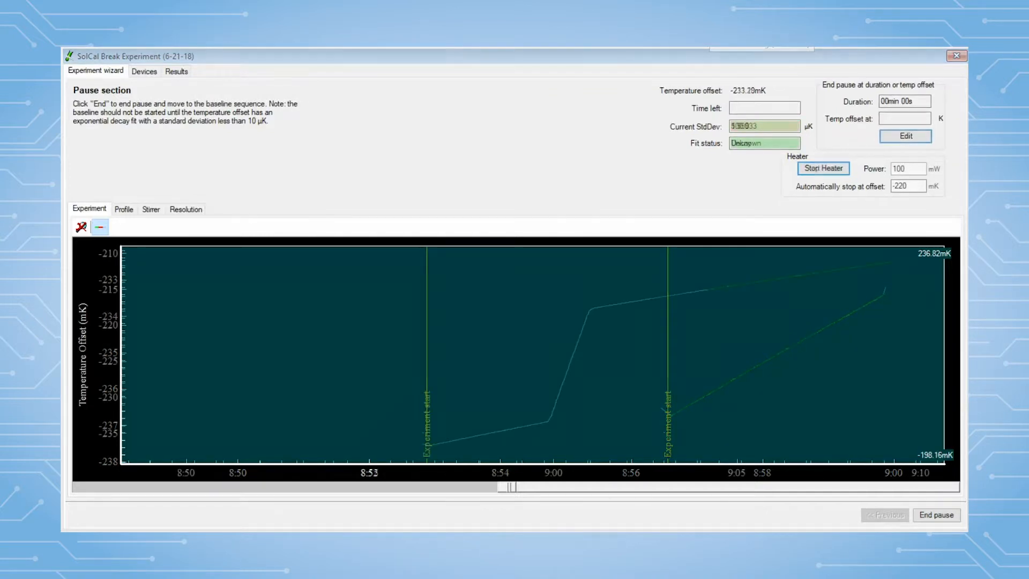
{"action": "left_click", "coordinate": [824, 168]}
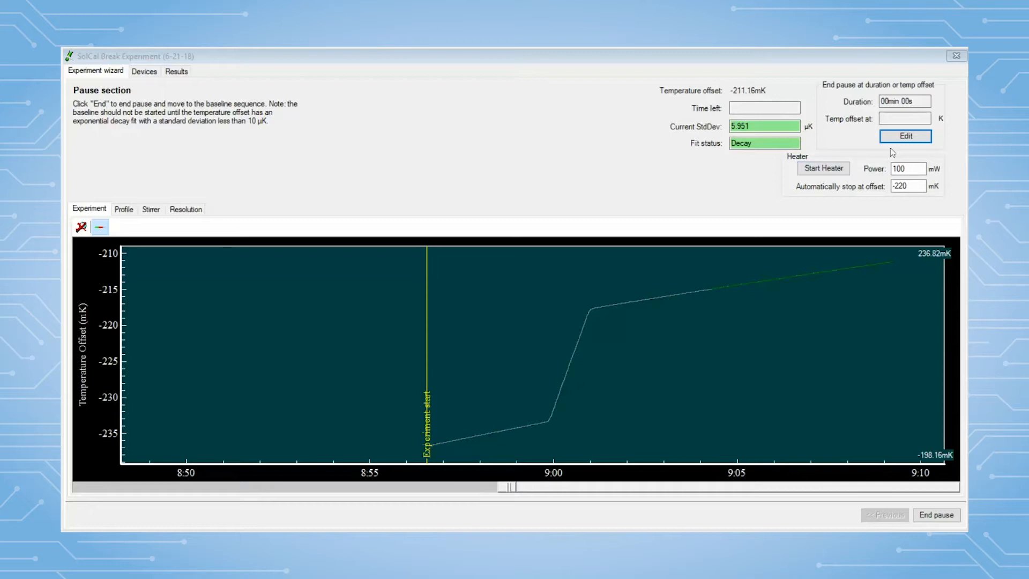
Step: Set the pause to end at a -190 mK temperature offset and continue
{"action": "left_click", "coordinate": [906, 136]}
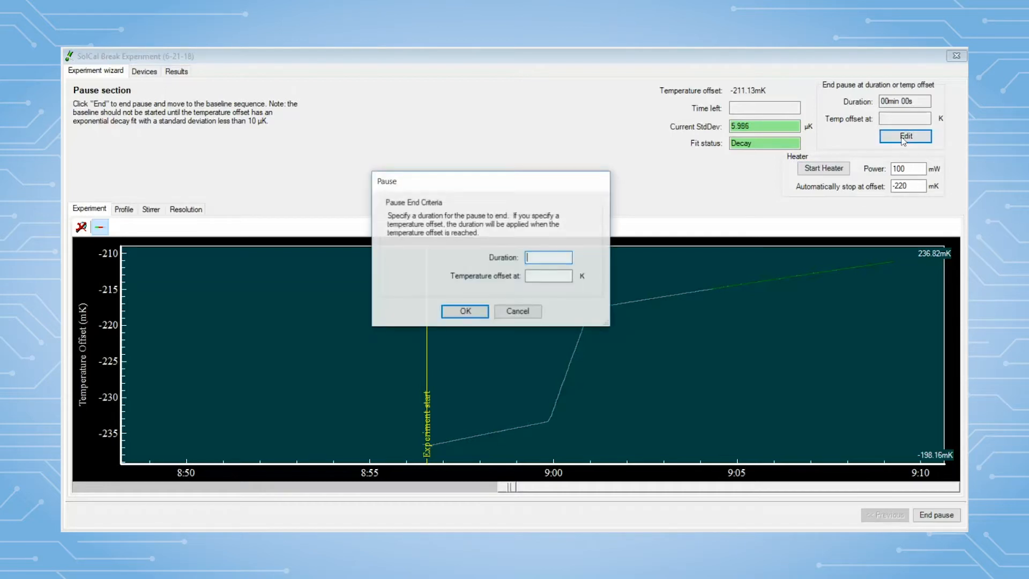
{"action": "left_click", "coordinate": [548, 276]}
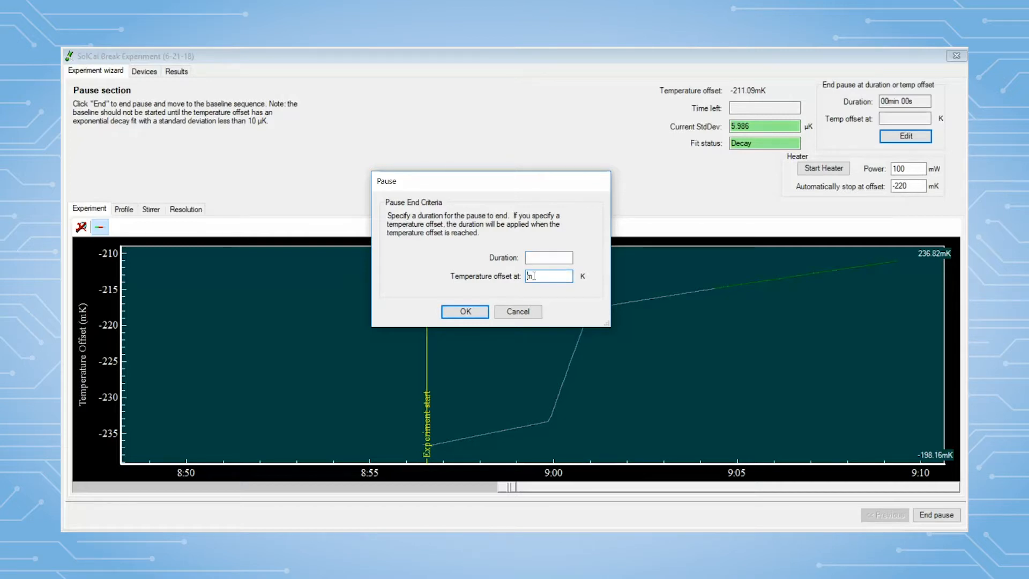
{"action": "type", "text": "-190m"}
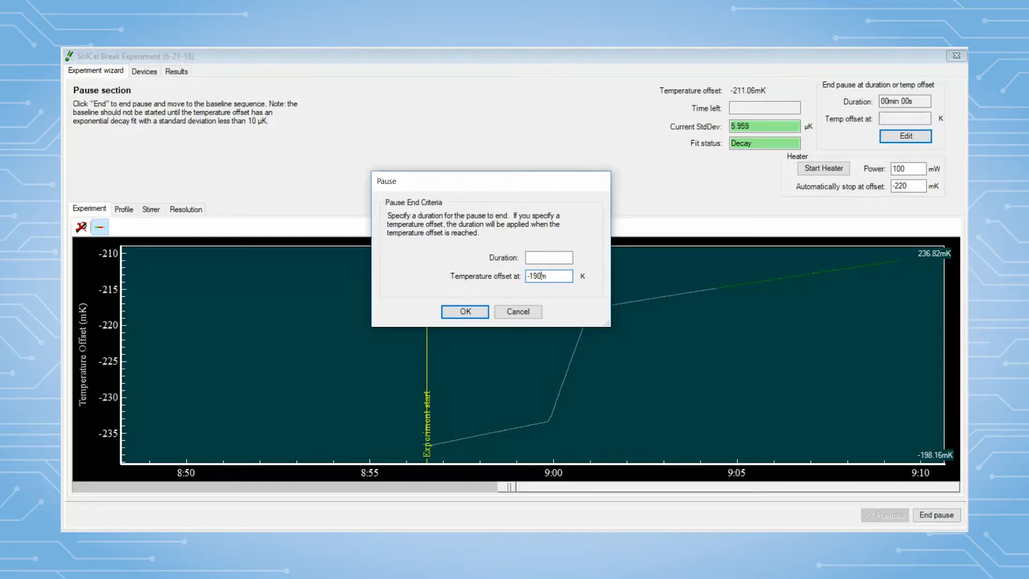
{"action": "left_click", "coordinate": [464, 311]}
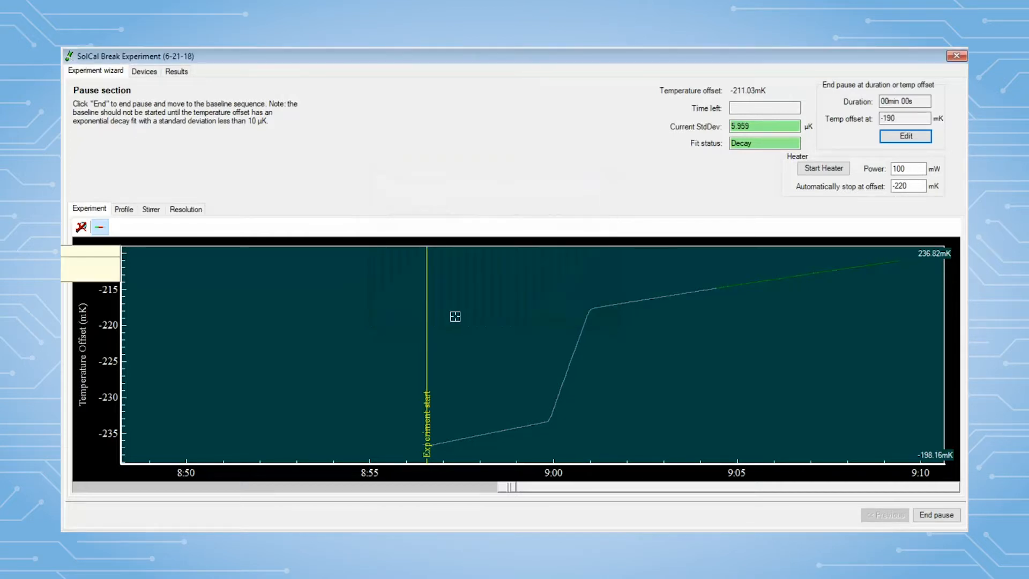
{"action": "mouse_move", "coordinate": [477, 302]}
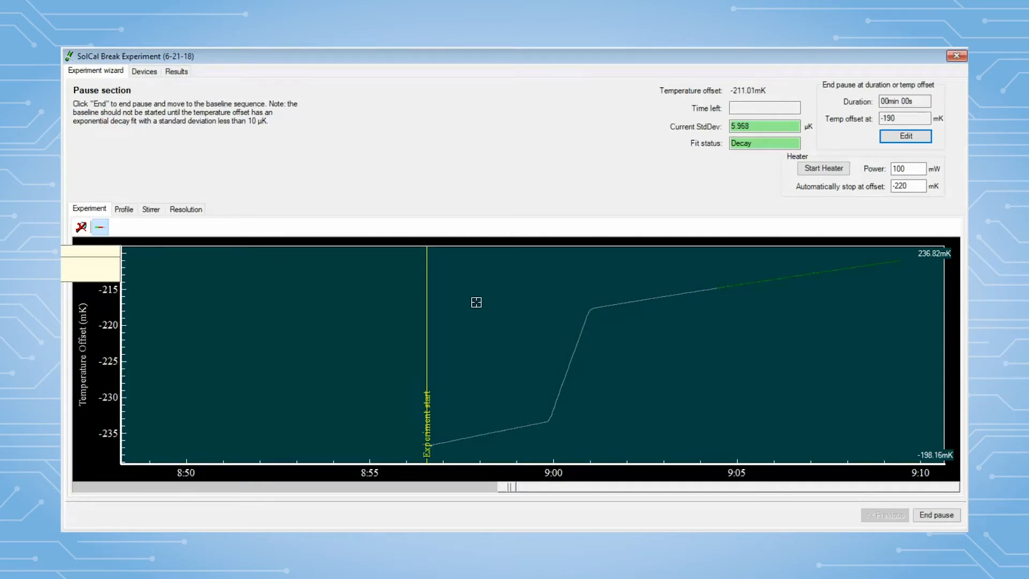
{"action": "left_click", "coordinate": [936, 515]}
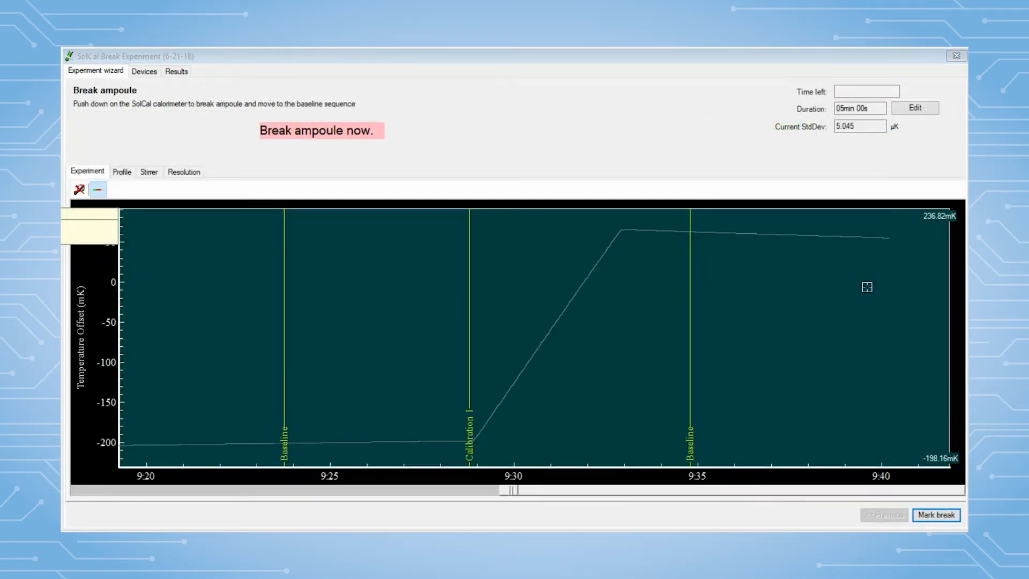
Step: Mark the ampoule break, then finish the experiment to generate its results file
{"action": "left_click", "coordinate": [936, 515]}
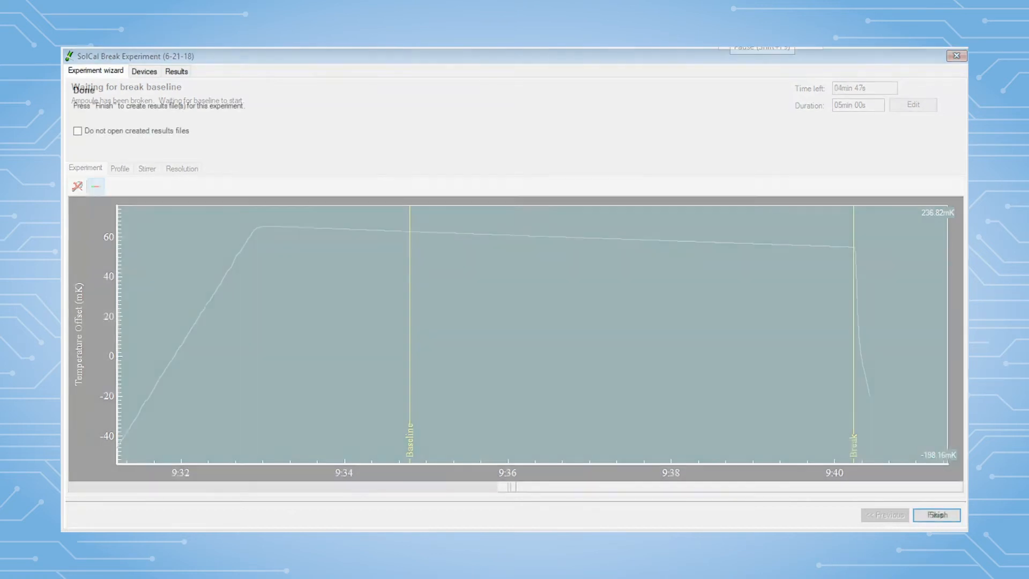
{"action": "left_click", "coordinate": [935, 515]}
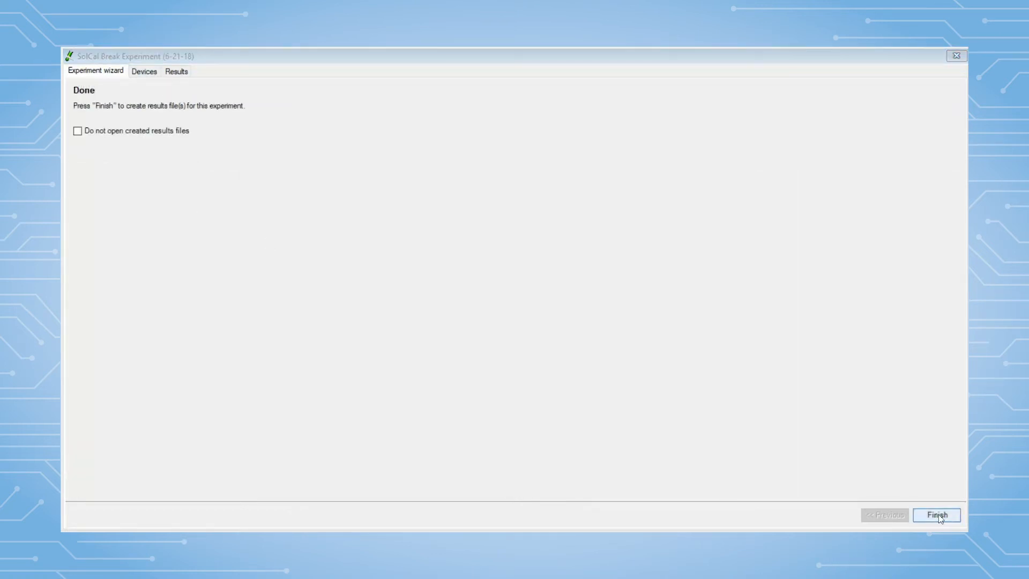
{"action": "left_click", "coordinate": [935, 514]}
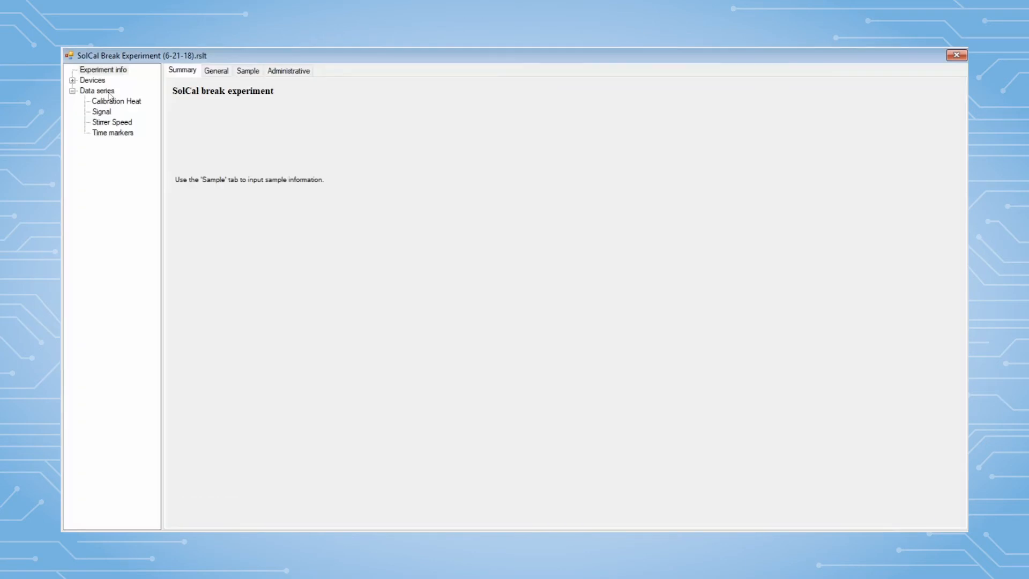
Step: Show the Data series curves and overlay the Time markers event labels
{"action": "left_click", "coordinate": [97, 91]}
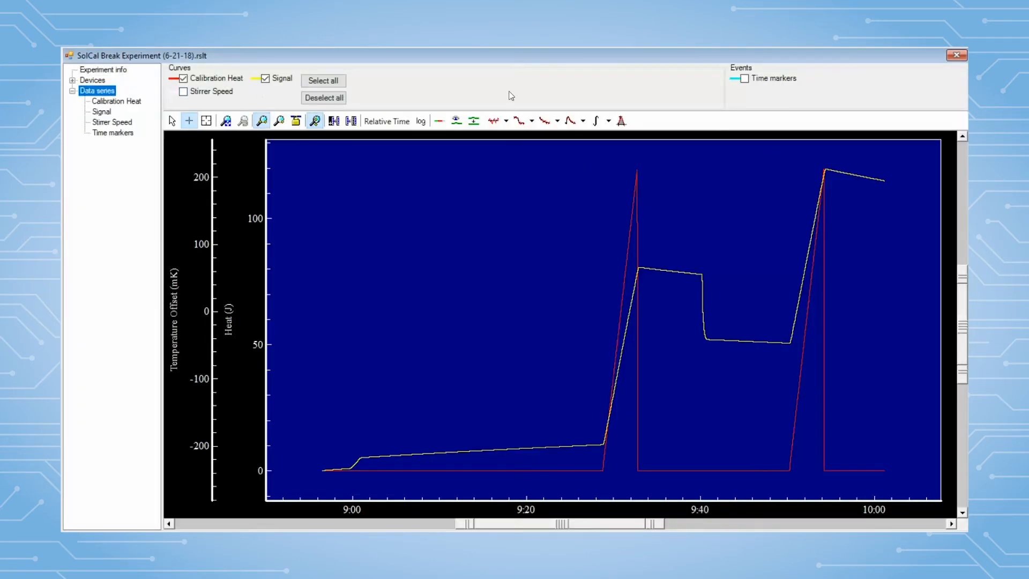
{"action": "left_click", "coordinate": [743, 78]}
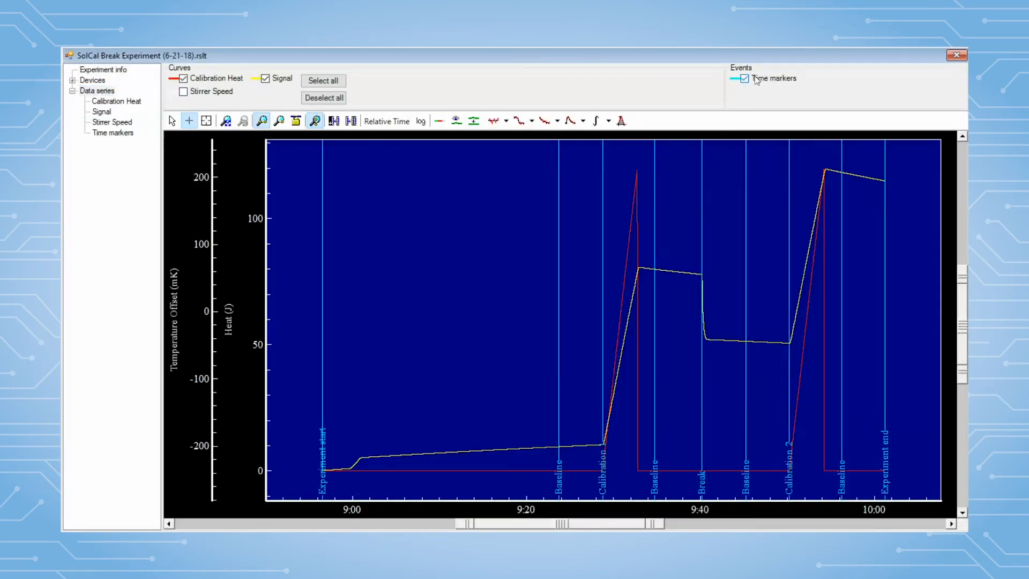